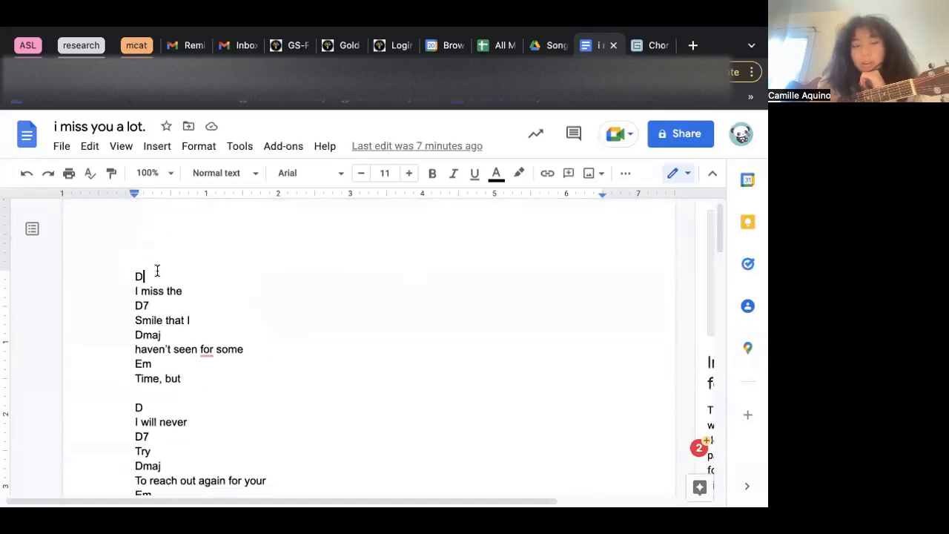
scroll(down, 3)
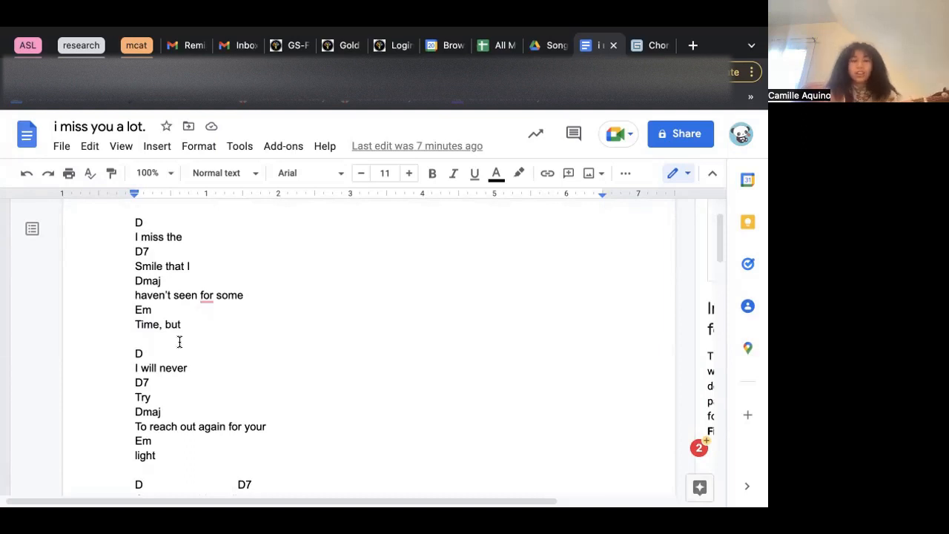
scroll(down, 3)
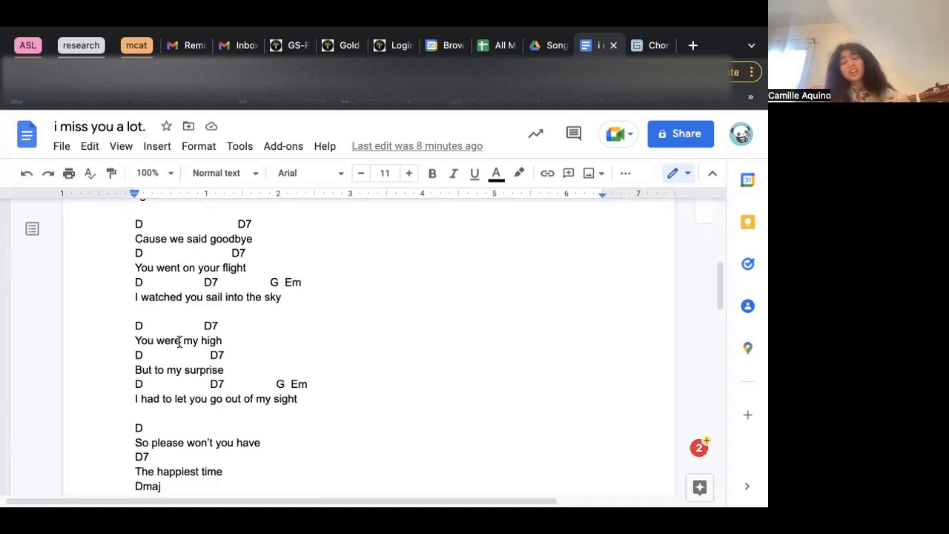
scroll(down, 3)
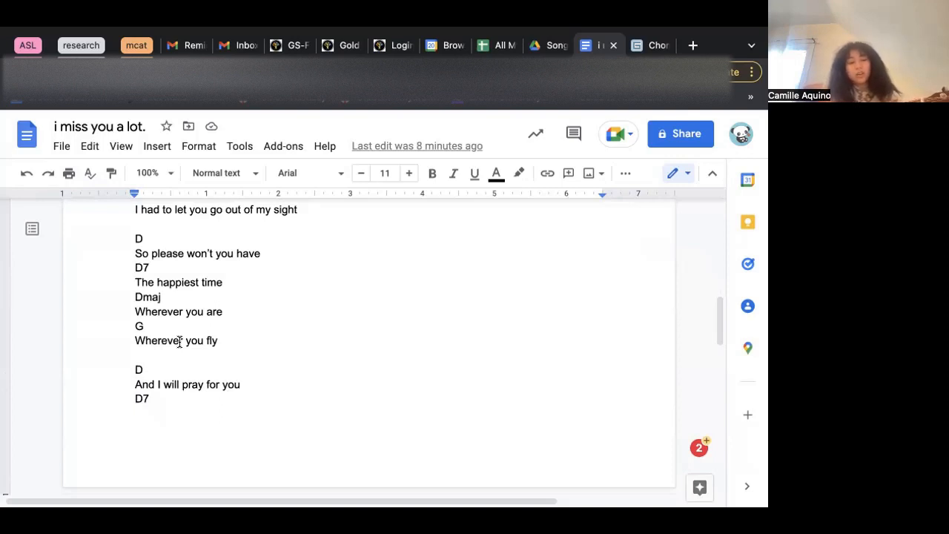
scroll(down, 3)
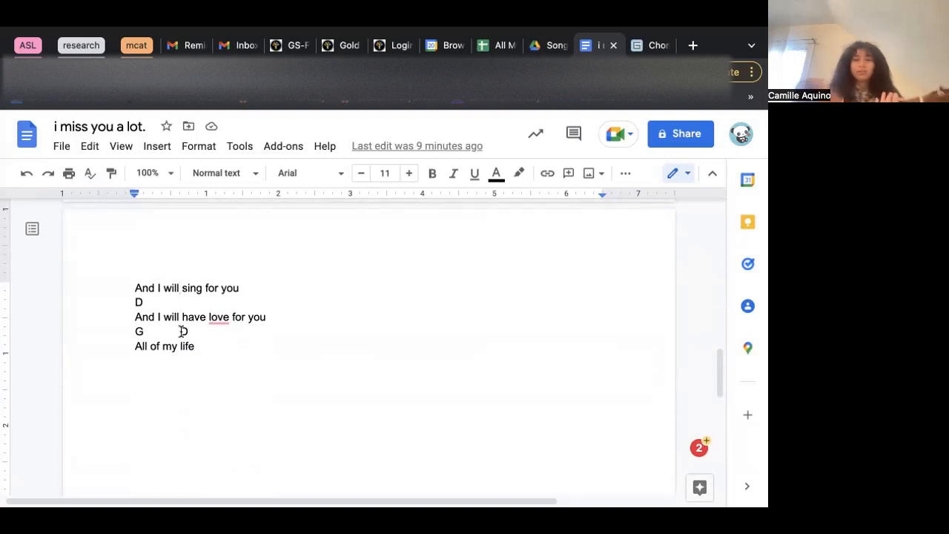
text(D)
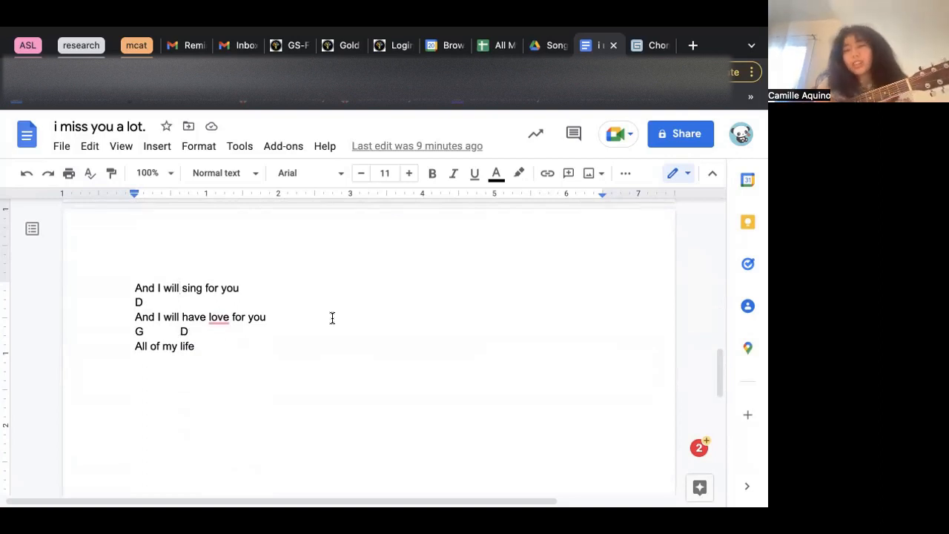